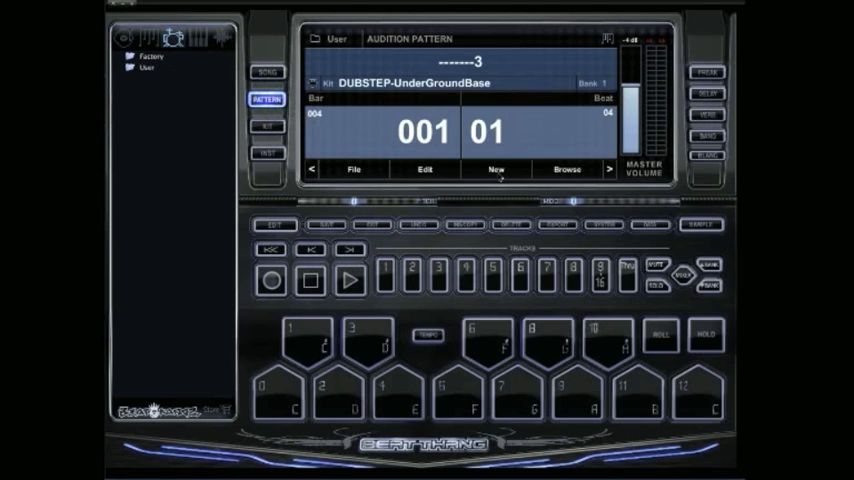
- Start a new empty pattern, replacing the auditioned dubstep pattern
{"action": "left_click", "coordinate": [496, 168]}
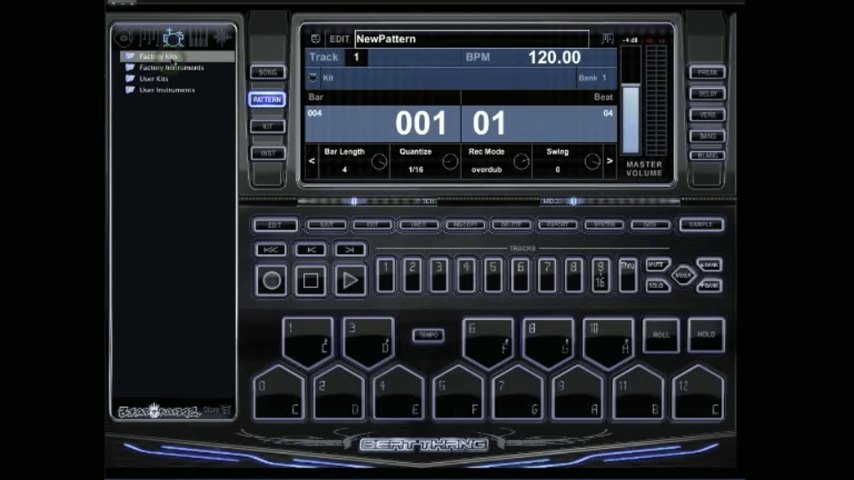
- Load the EAST-RAW kit from Factory Kits onto track 1 and audition a couple of its pad sounds
{"action": "left_click", "coordinate": [150, 56]}
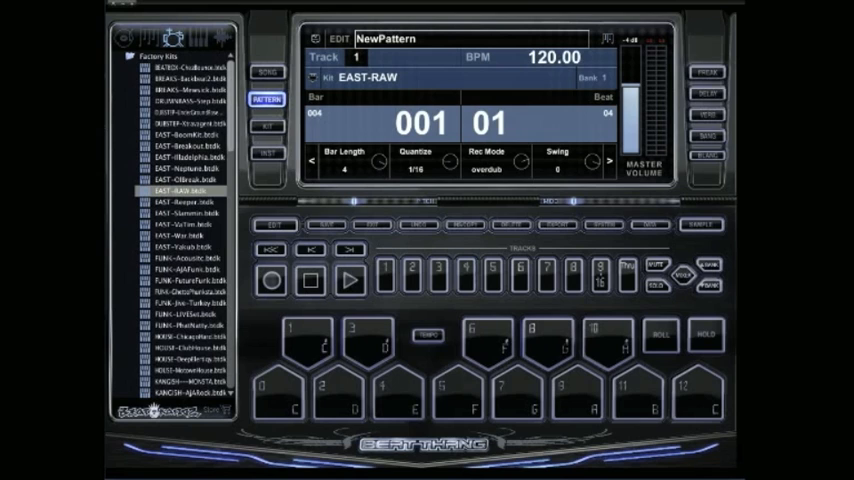
{"action": "left_click", "coordinate": [278, 390]}
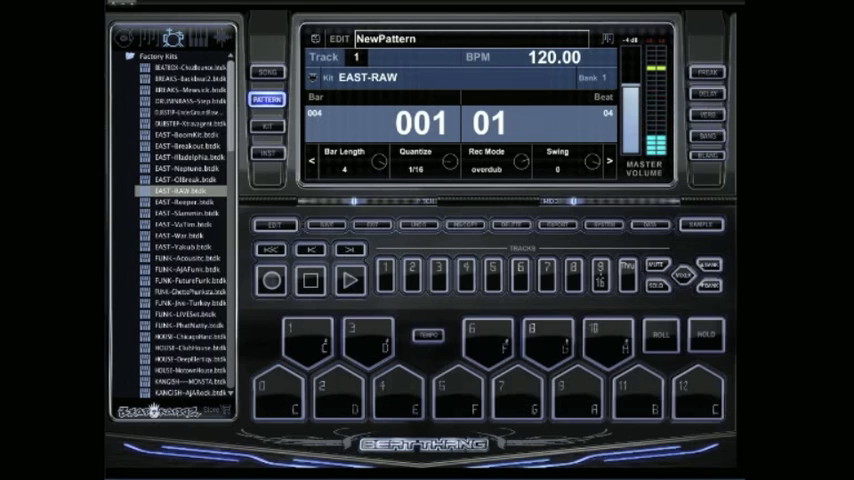
{"action": "left_click", "coordinate": [392, 396]}
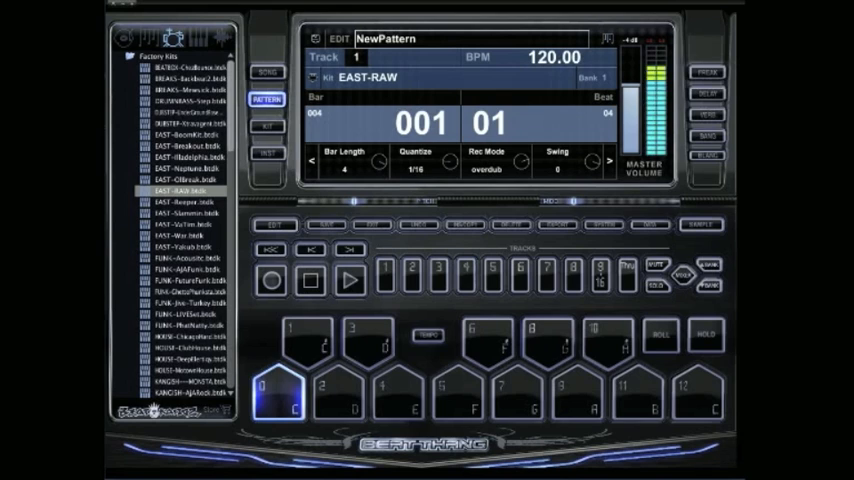
{"action": "left_click", "coordinate": [396, 390]}
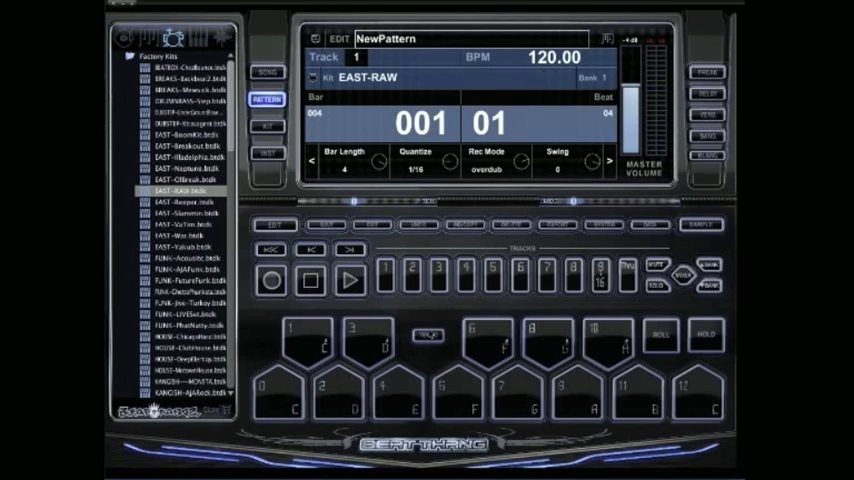
- Tap out the beat with Tap Tempo, bringing the tempo from 120 down to 74.44 BPM
{"action": "left_click", "coordinate": [396, 390]}
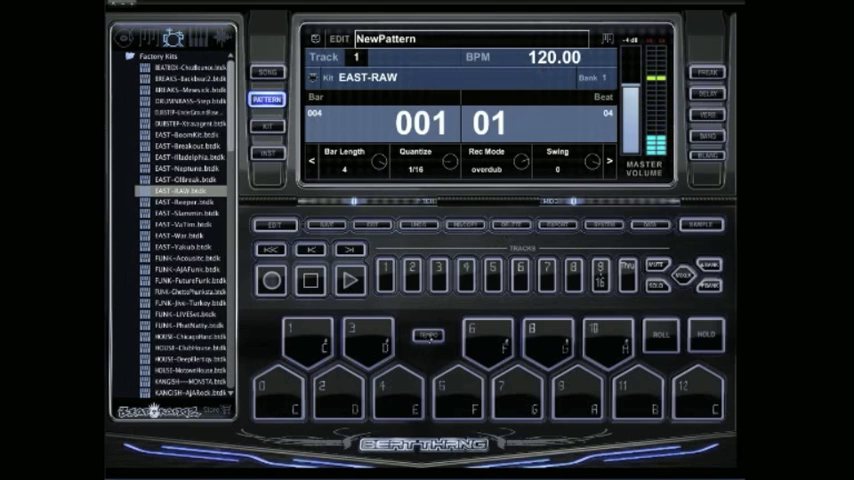
{"action": "left_click", "coordinate": [428, 334]}
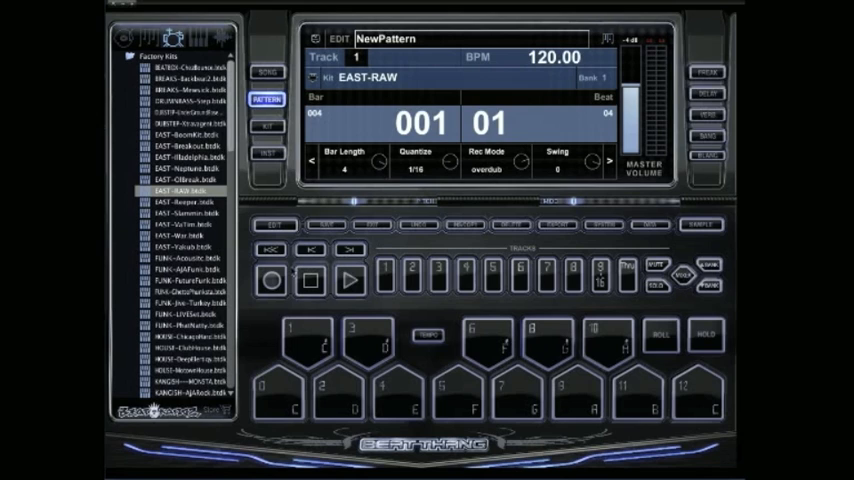
{"action": "left_click", "coordinate": [270, 280]}
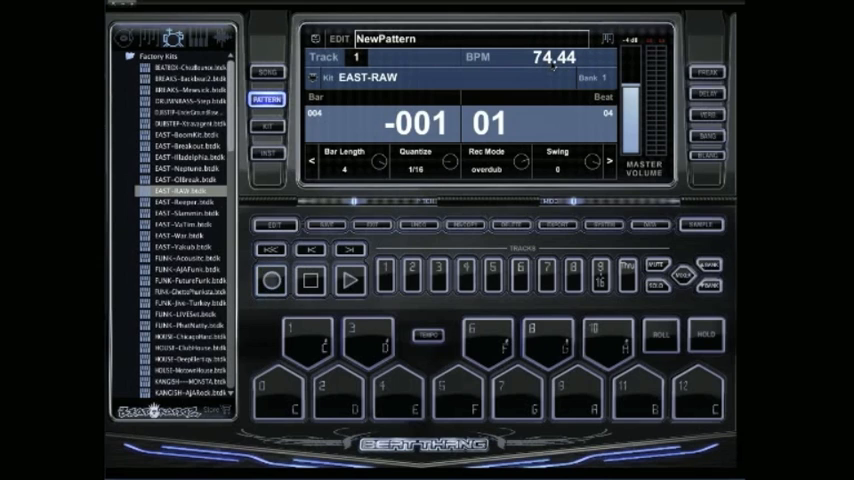
- Keep tapping steadily until the tempo reads 75.01 BPM
{"action": "left_click", "coordinate": [556, 56]}
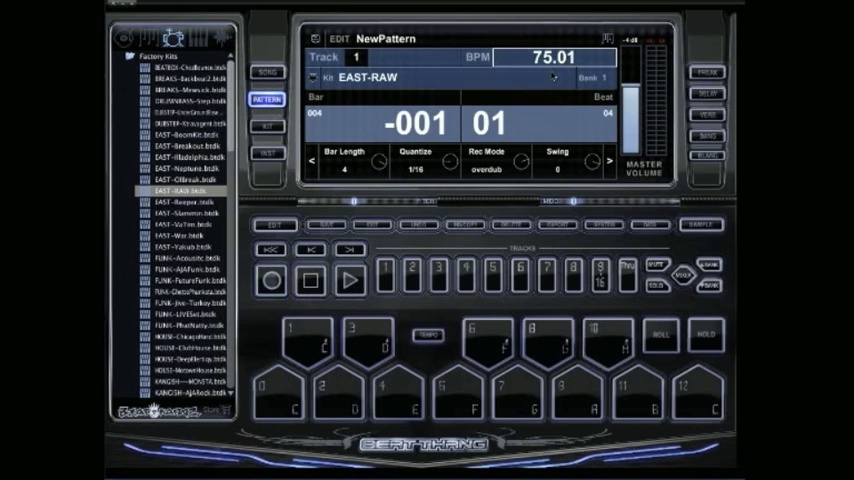
- With tempo at 75.00 BPM, play the pattern through the count-in, stop, and play it again
{"action": "left_click", "coordinate": [278, 392]}
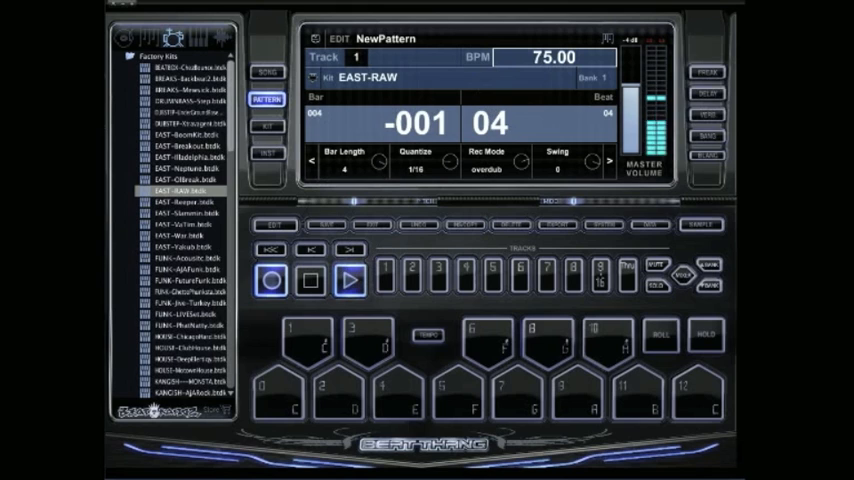
{"action": "left_click", "coordinate": [278, 392]}
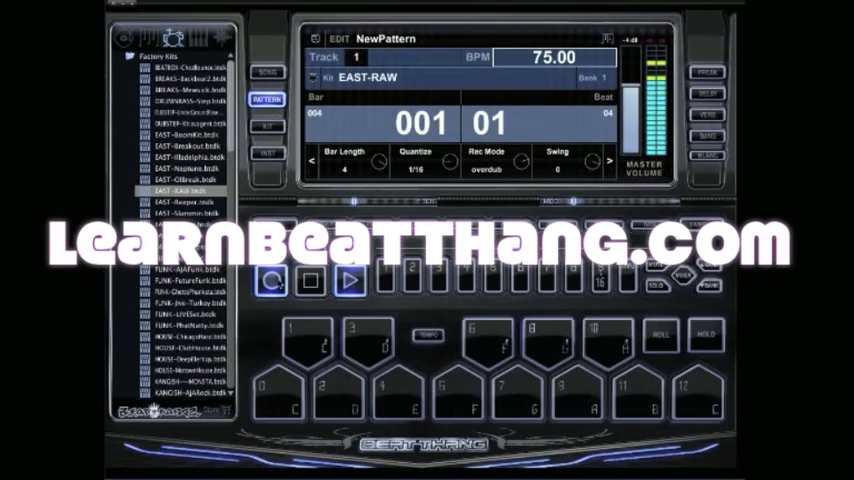
{"action": "left_click", "coordinate": [348, 280]}
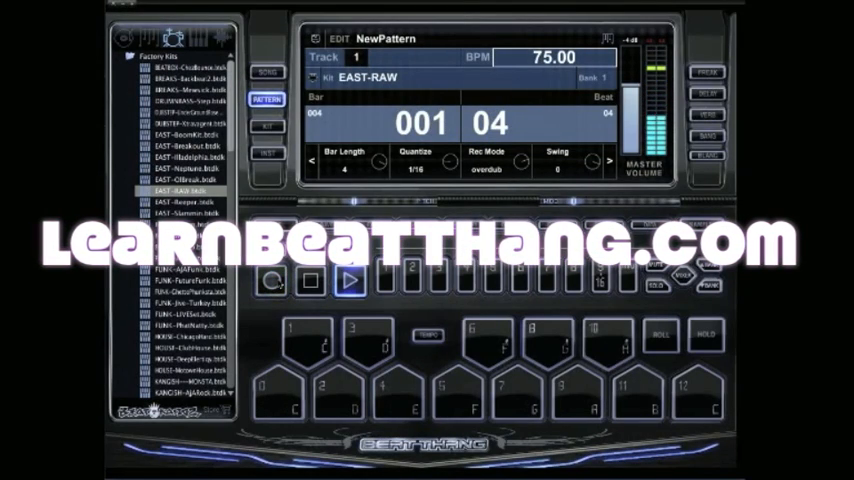